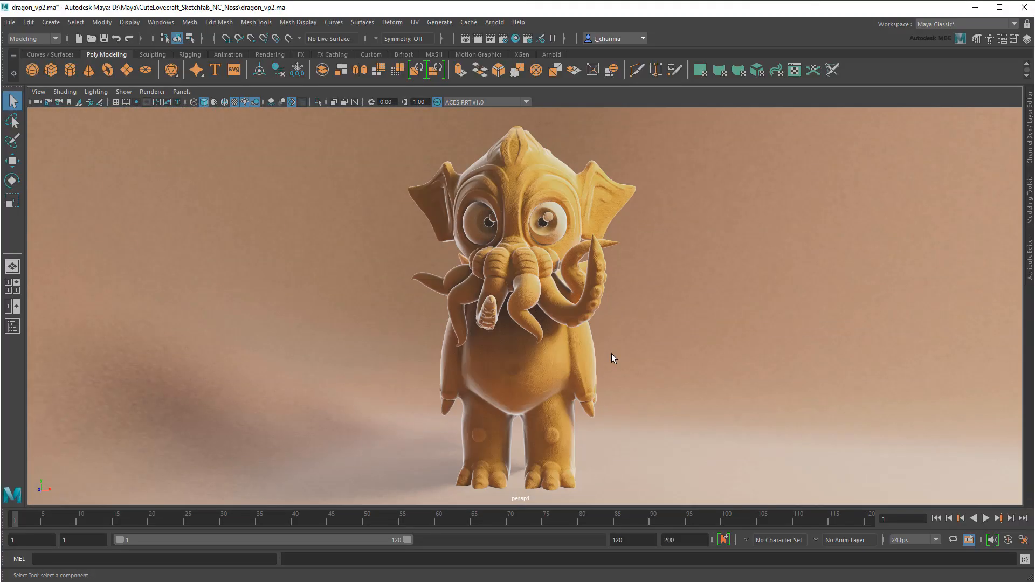
Create a new Bifrost graph from the selected mesh polySurfaceShape3 via the Bifrost Graph Editor.
click(160, 22)
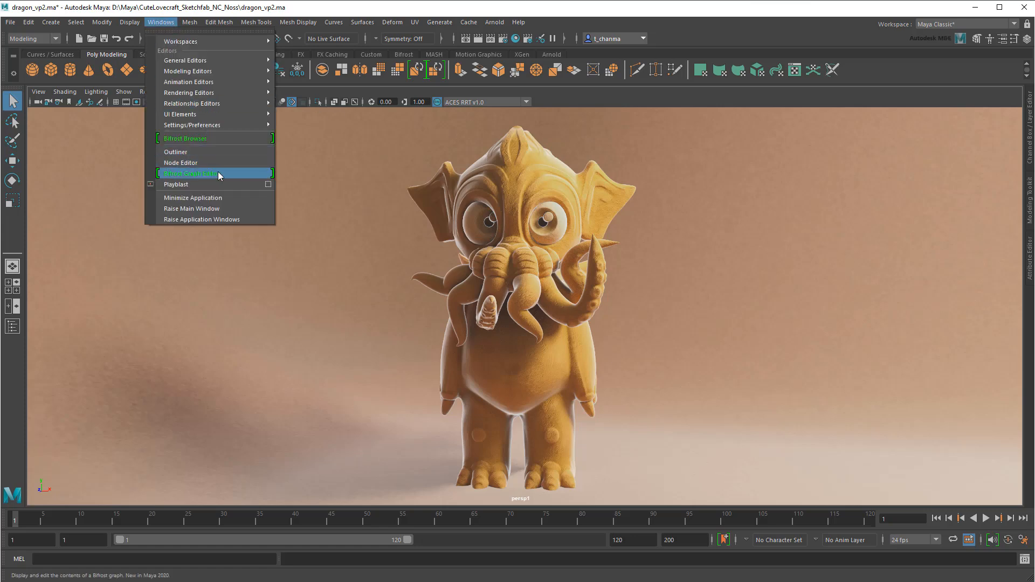
click(189, 174)
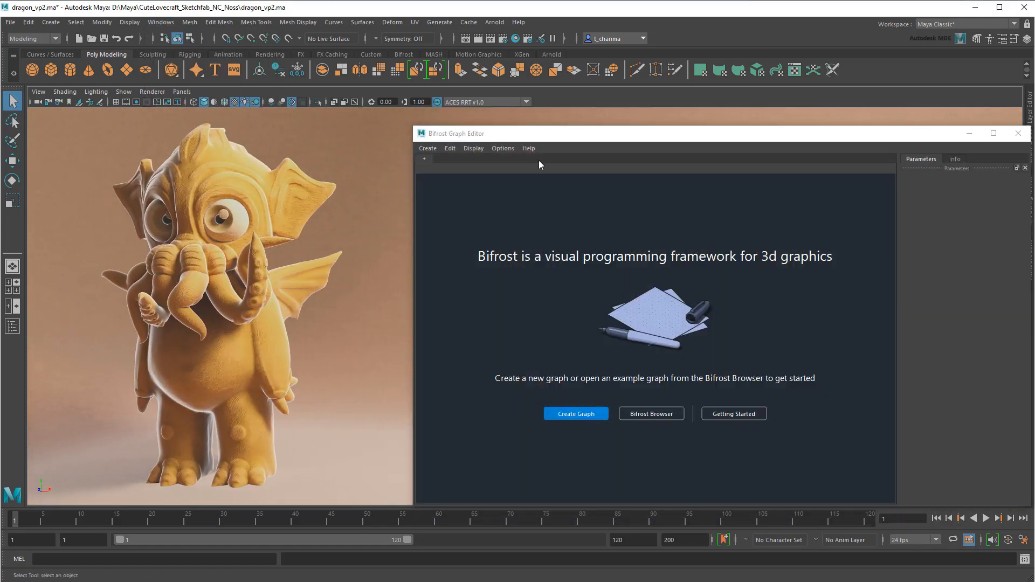
click(574, 412)
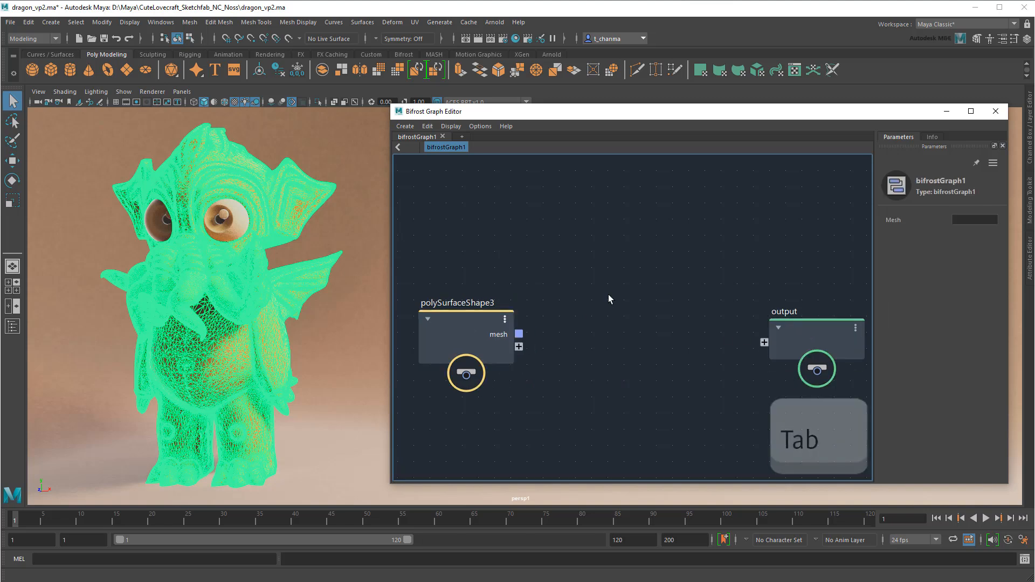
Add a convert_to_volume node, wire the mesh into its geometry and its volume to the output.
key(Tab)
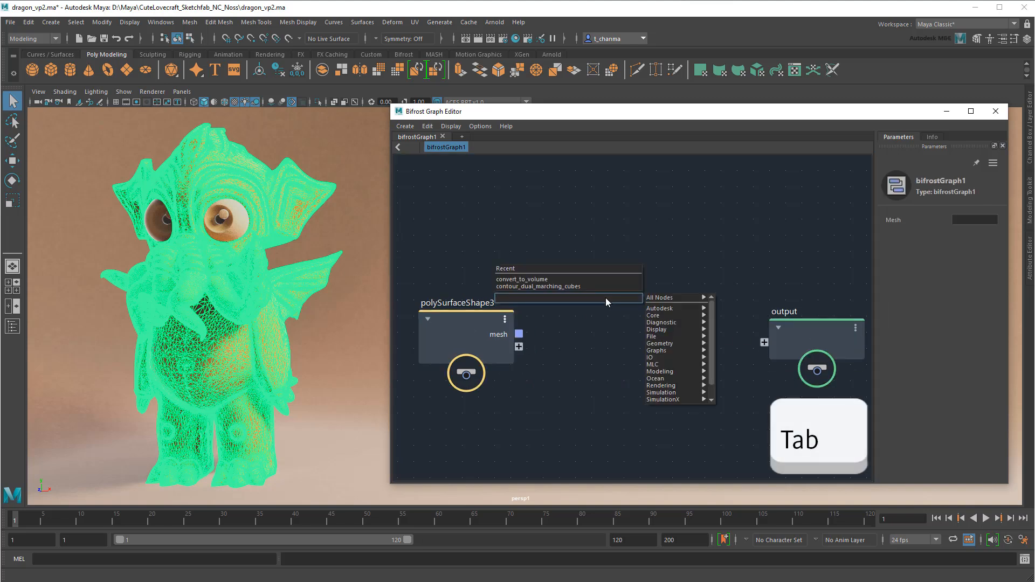
click(522, 278)
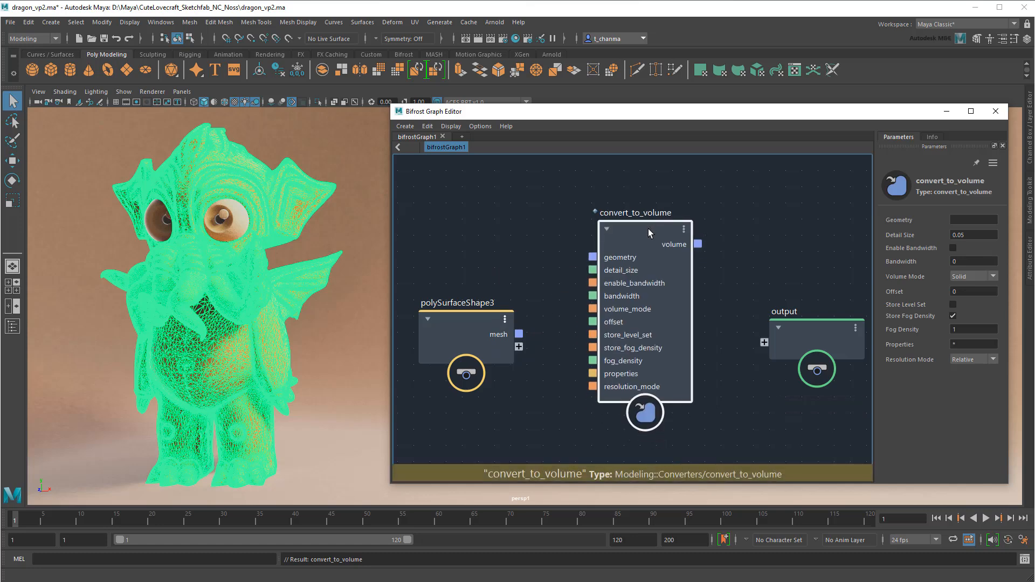
drag(519, 334, 580, 274)
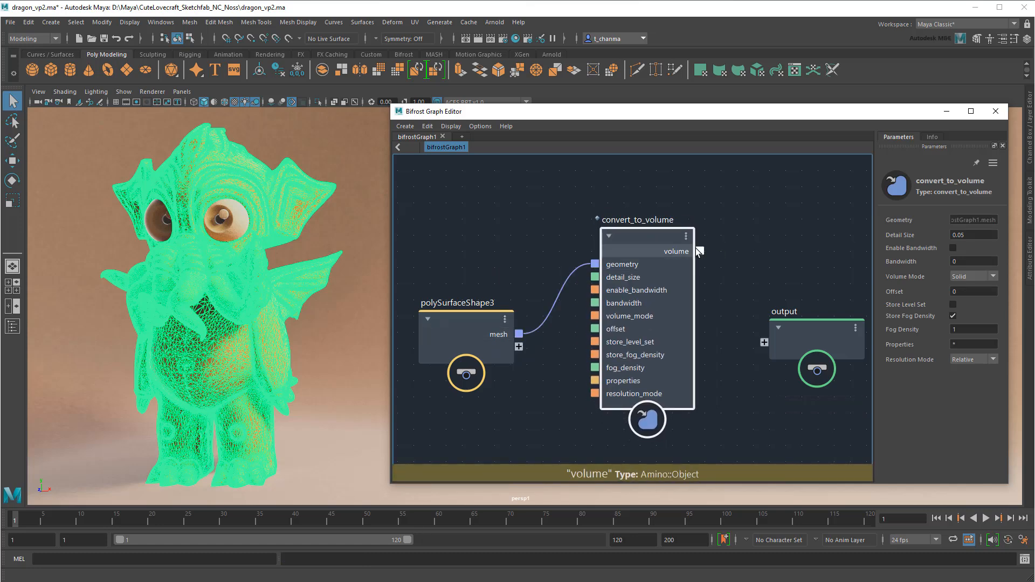
drag(700, 251, 763, 343)
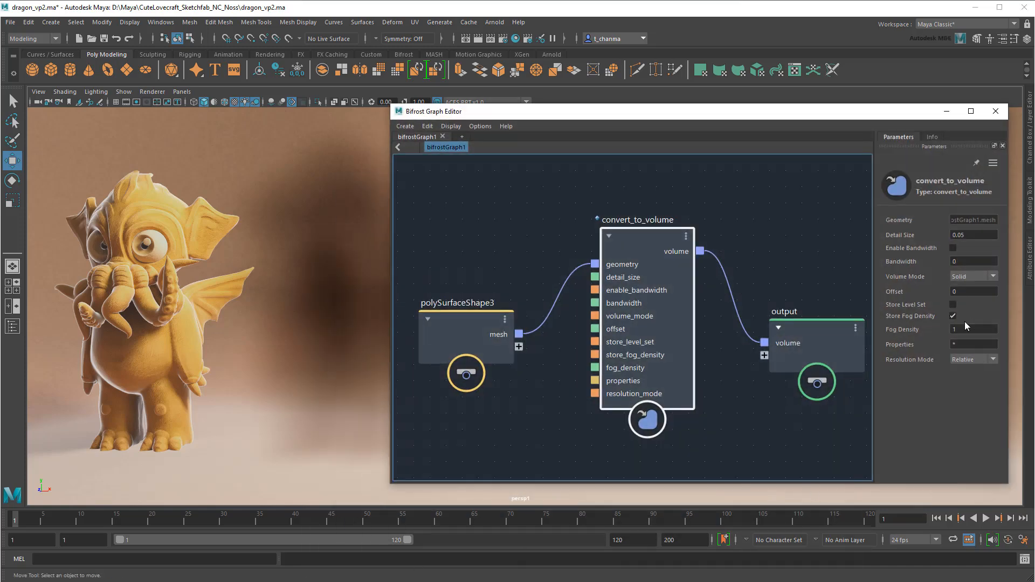
Switch convert_to_volume from Store Fog Density to Store Level Set.
click(952, 316)
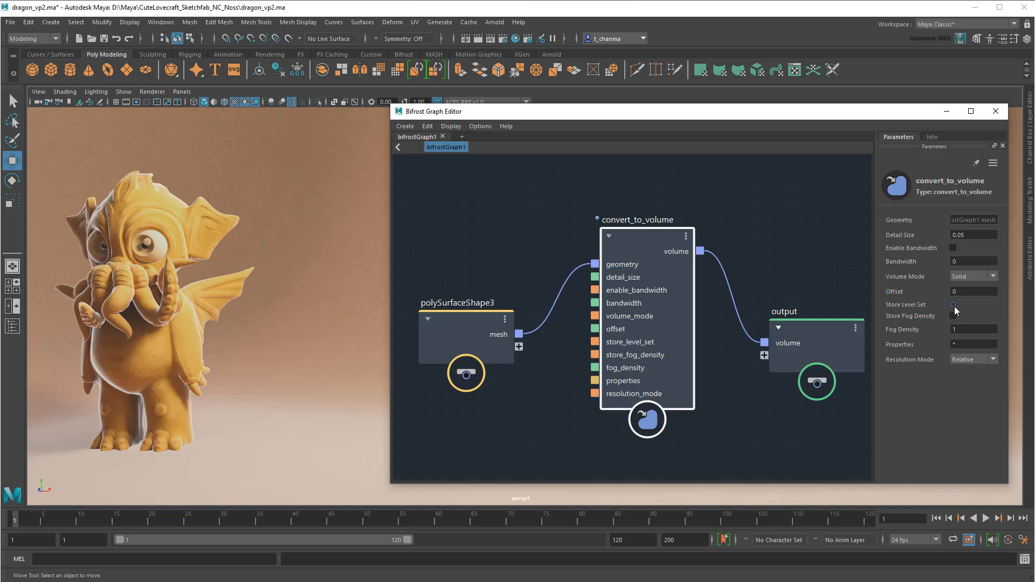
click(952, 304)
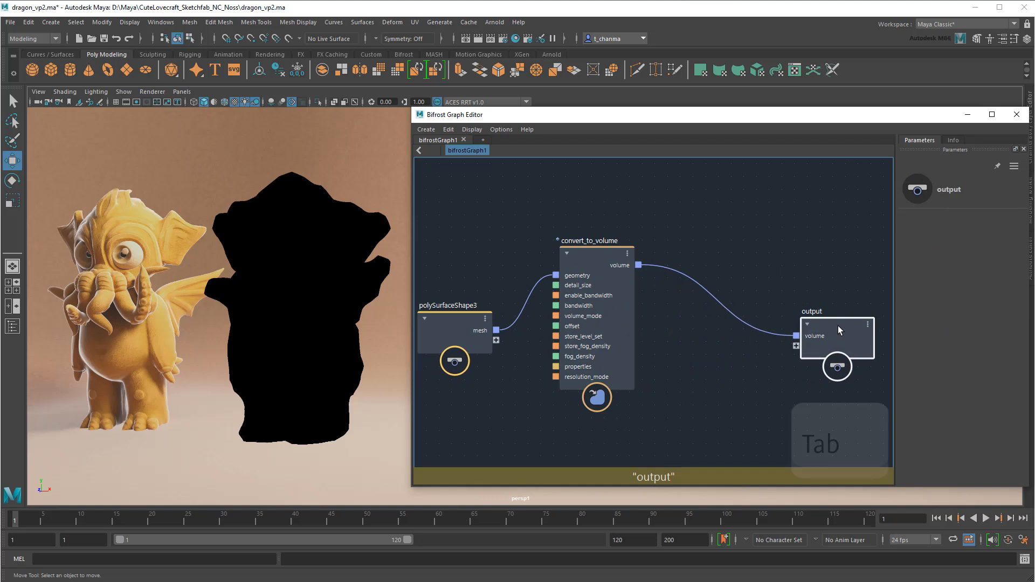
Add a contour_dual_marching_cubes node after the volume and inspect the triangulated mesh in the viewport.
text(contour)
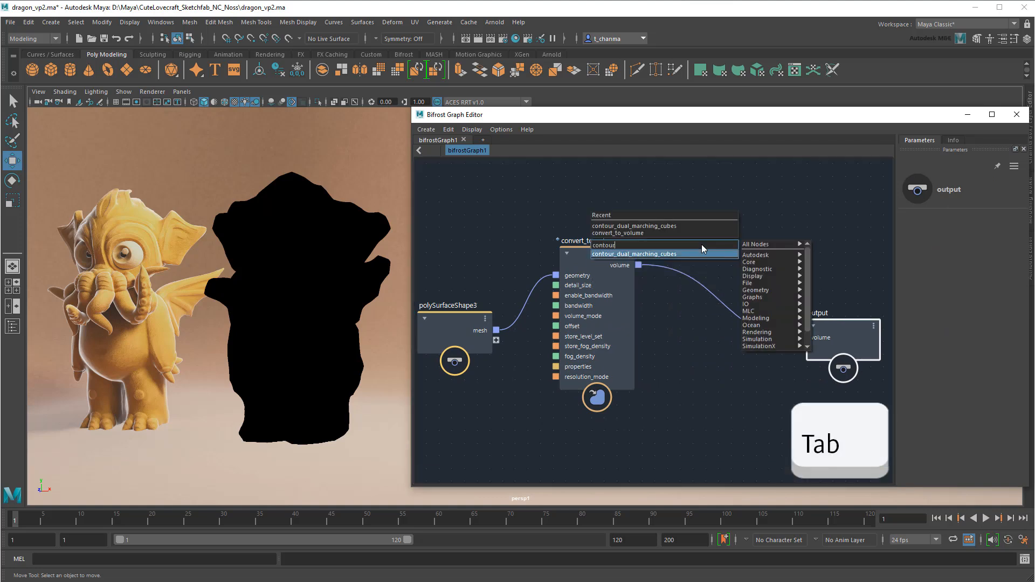
click(636, 253)
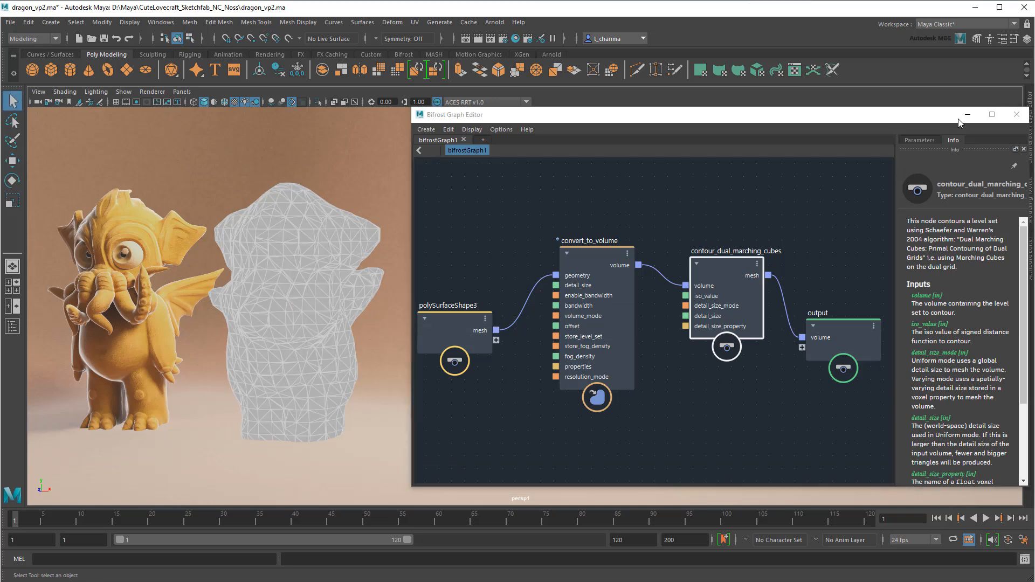
click(1015, 114)
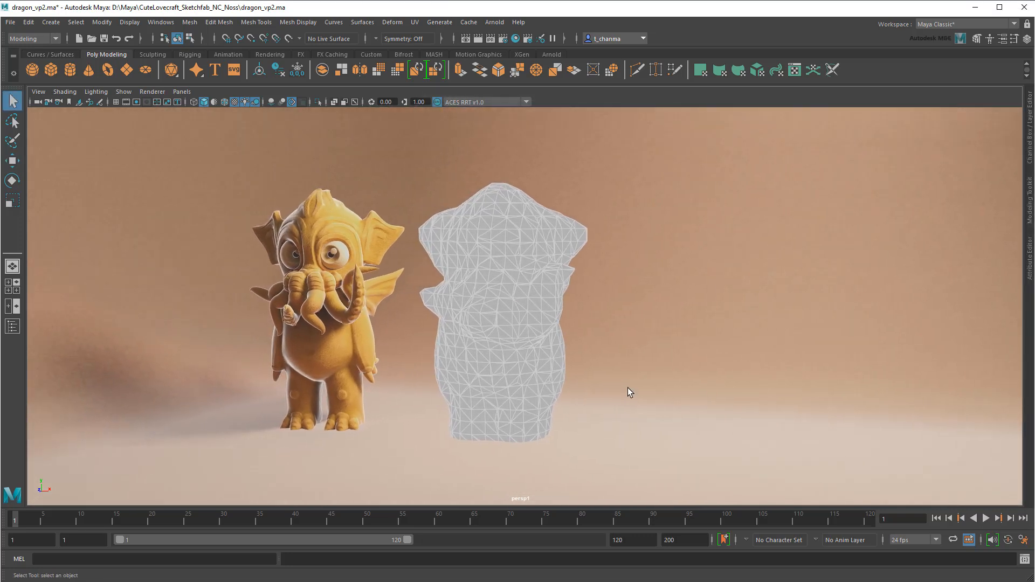
drag(627, 392, 625, 397)
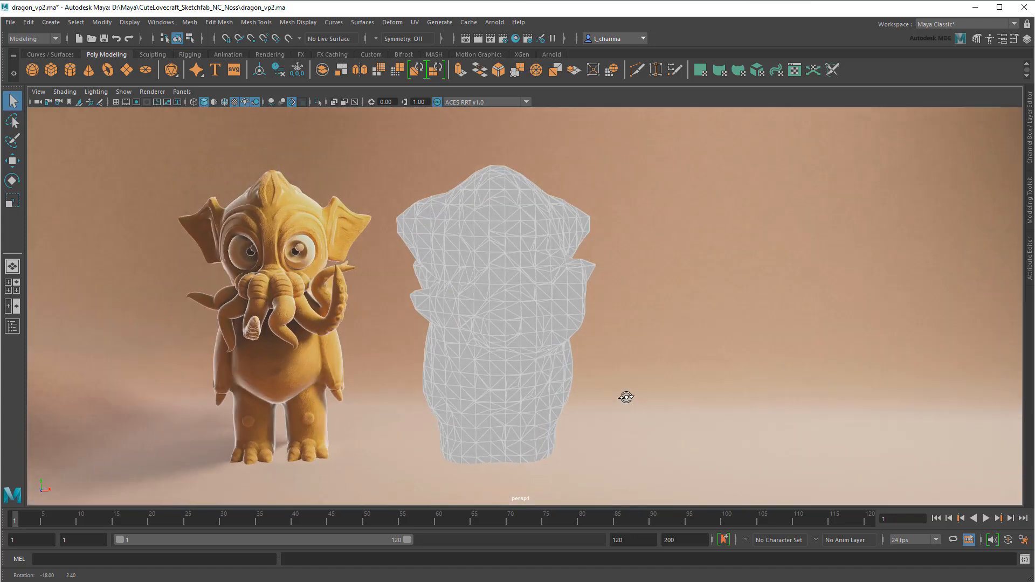
drag(626, 397, 620, 392)
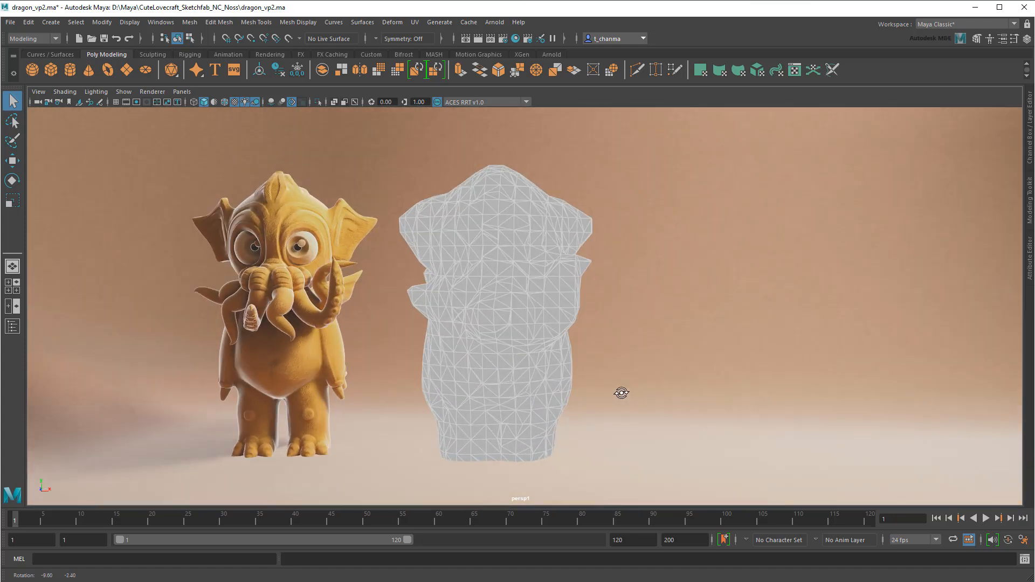
drag(621, 393, 606, 407)
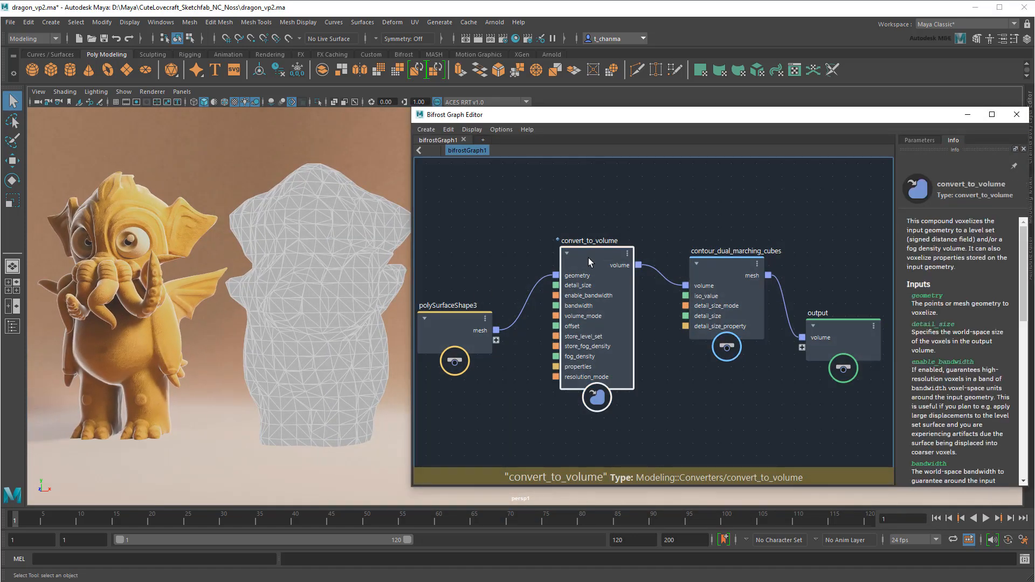
Set convert_to_volume's Detail Size to 0.005 and view the dense rebuilt mesh.
click(919, 140)
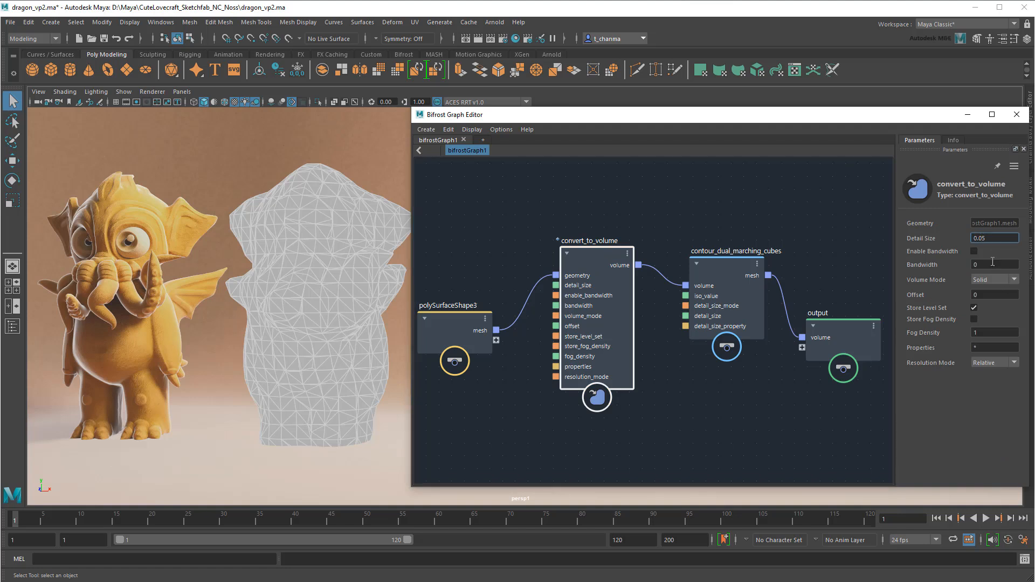
text(0.005)
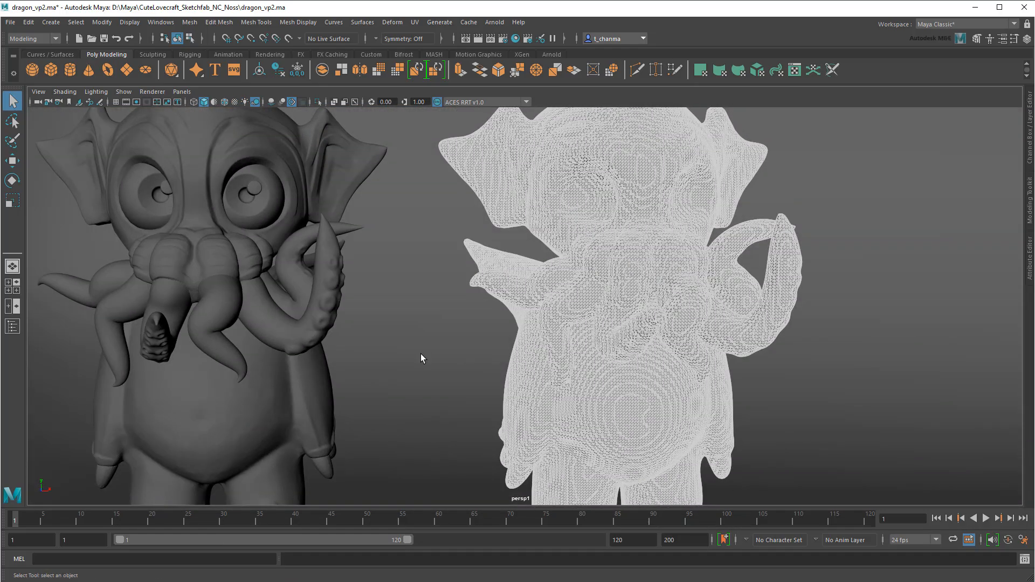
key(ctrl+h)
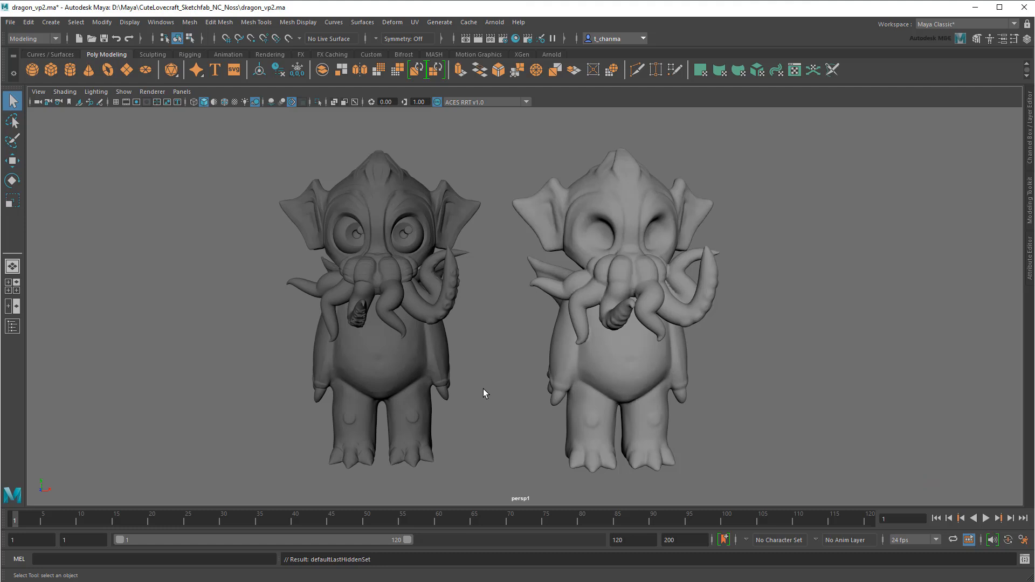
In the Node Editor, add a bifrostGeoToMaya node fed by bifrostGraph1's Volume output.
click(159, 22)
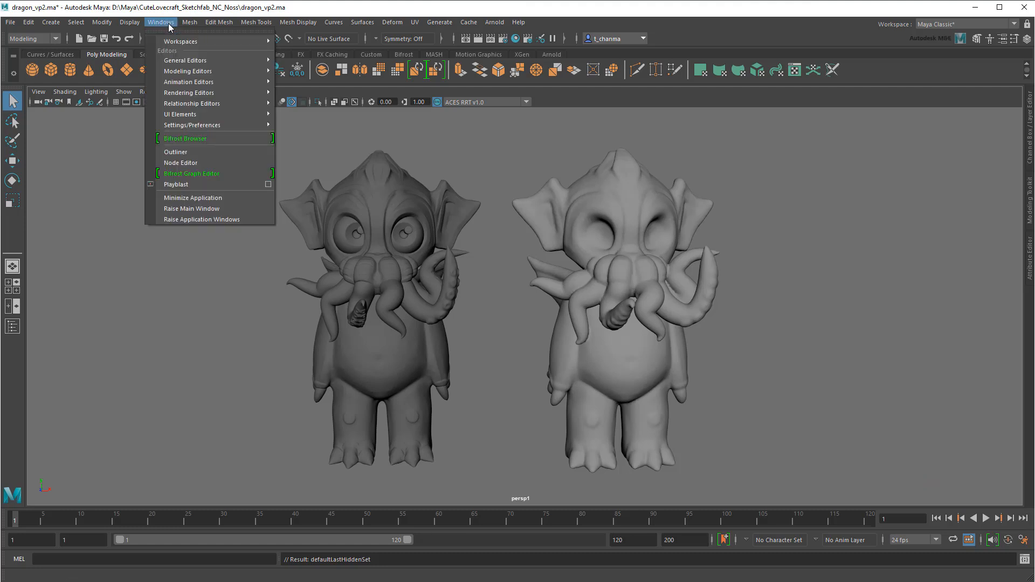
click(180, 162)
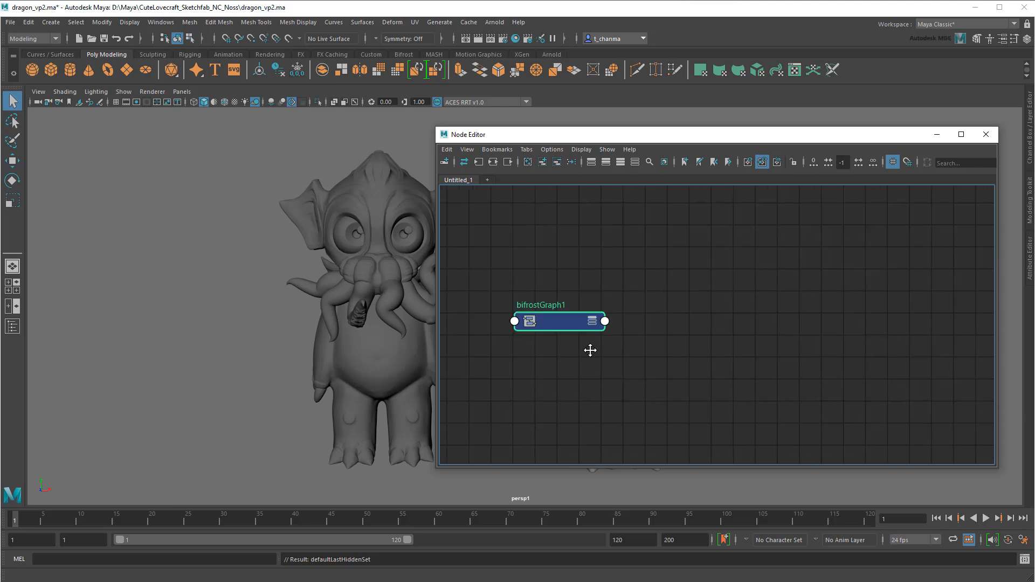
key(Tab)
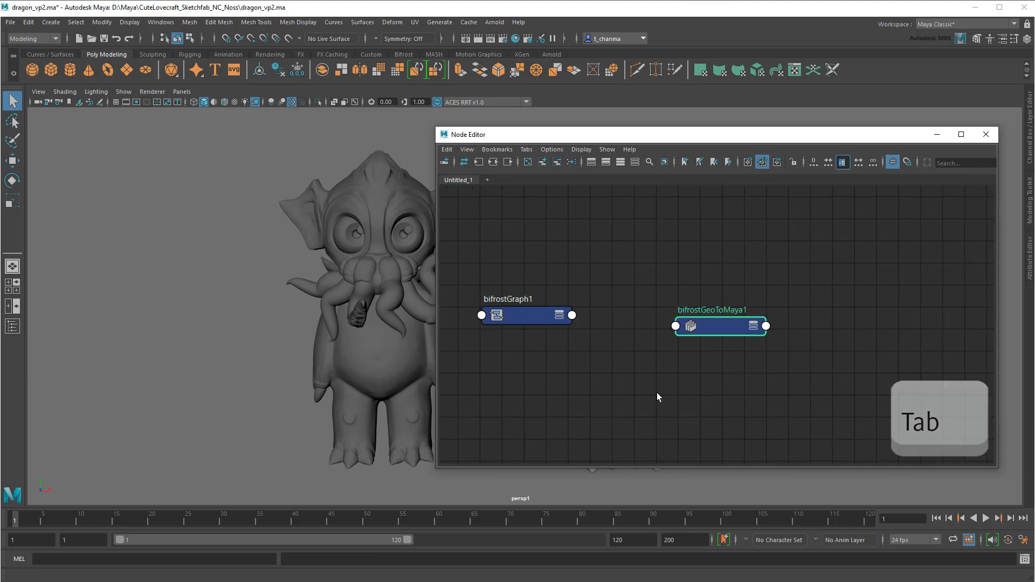
drag(719, 326, 666, 316)
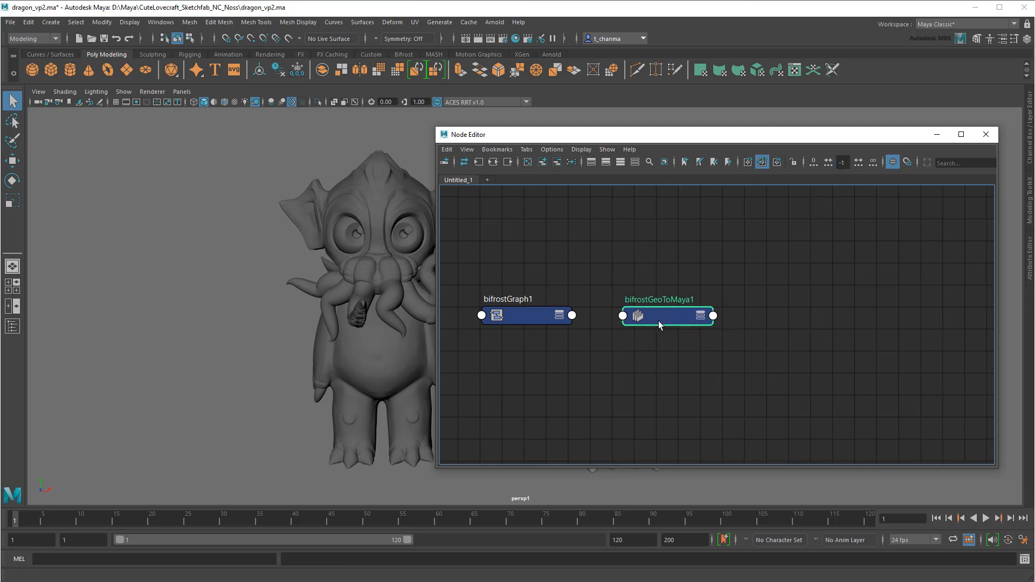
drag(571, 315, 622, 316)
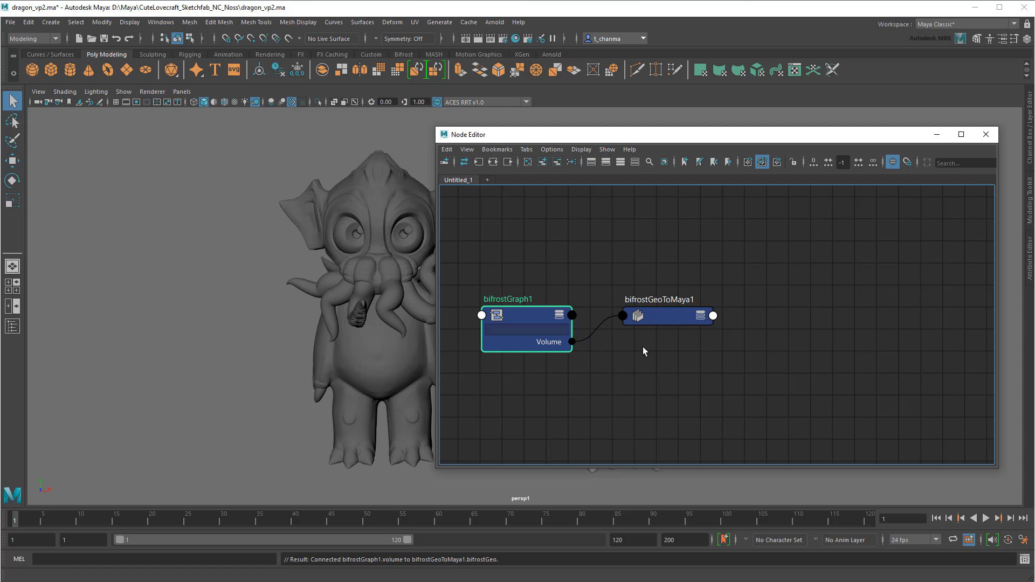
mouse_move(34, 70)
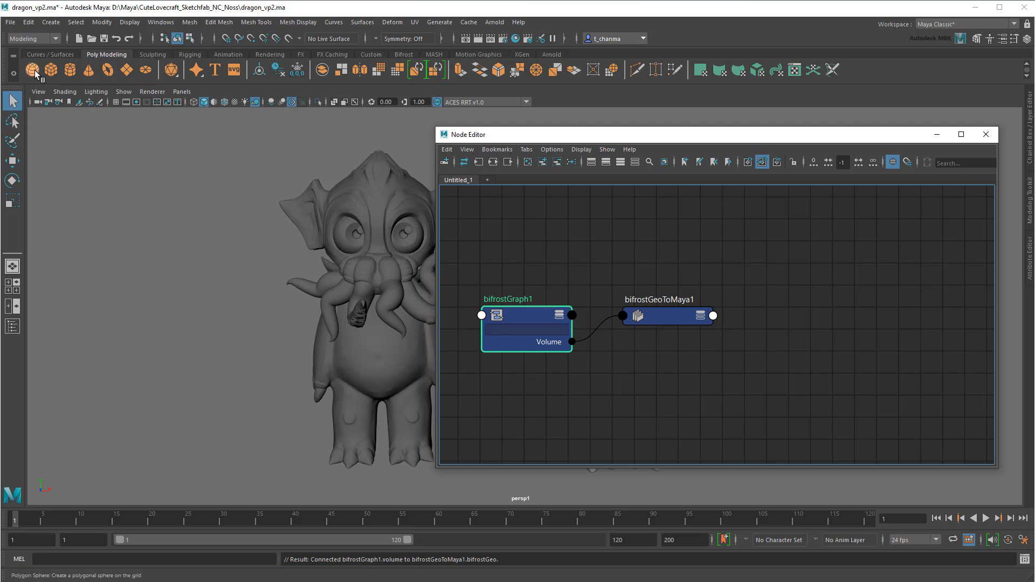
Create a polygon sphere and plug bifrostGeoToMaya1's mesh into pSphereShape1's In Mesh.
click(34, 70)
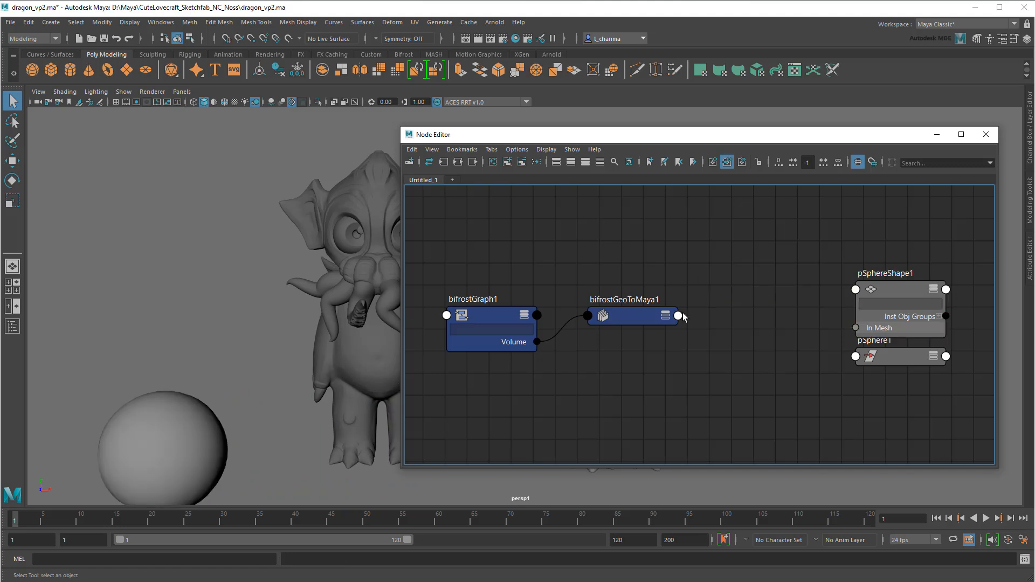
drag(677, 316, 855, 327)
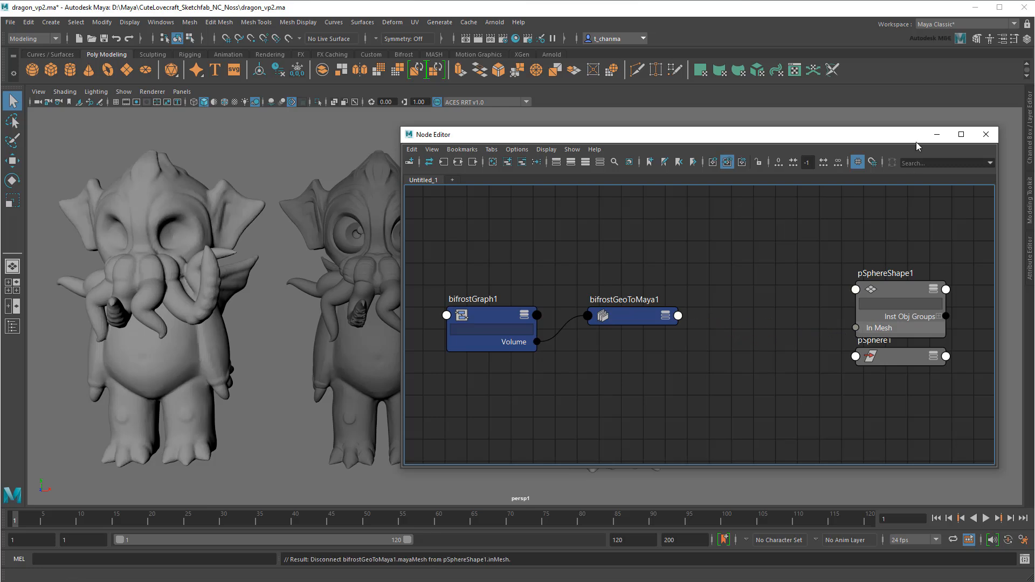
click(985, 134)
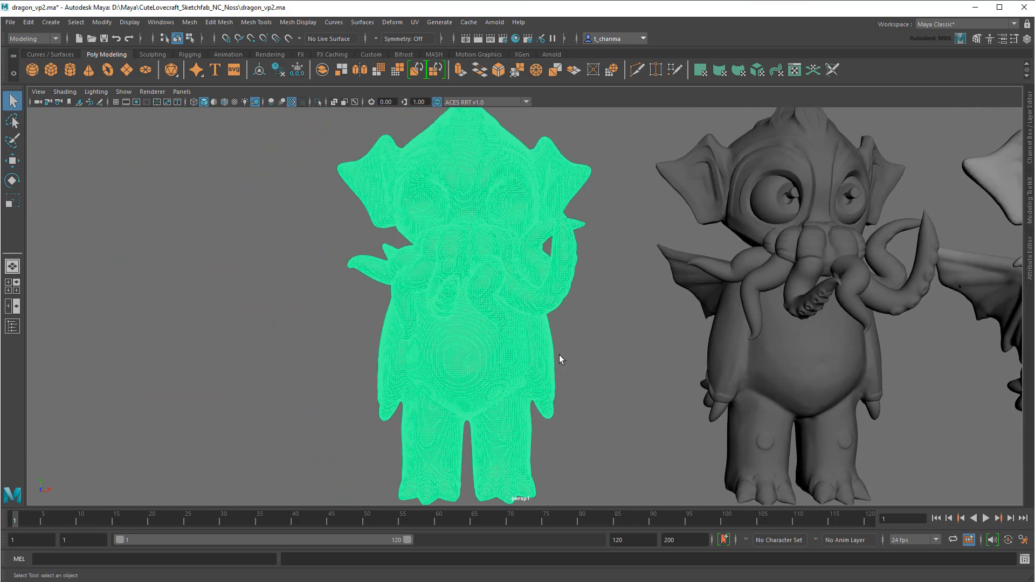
mouse_move(270, 121)
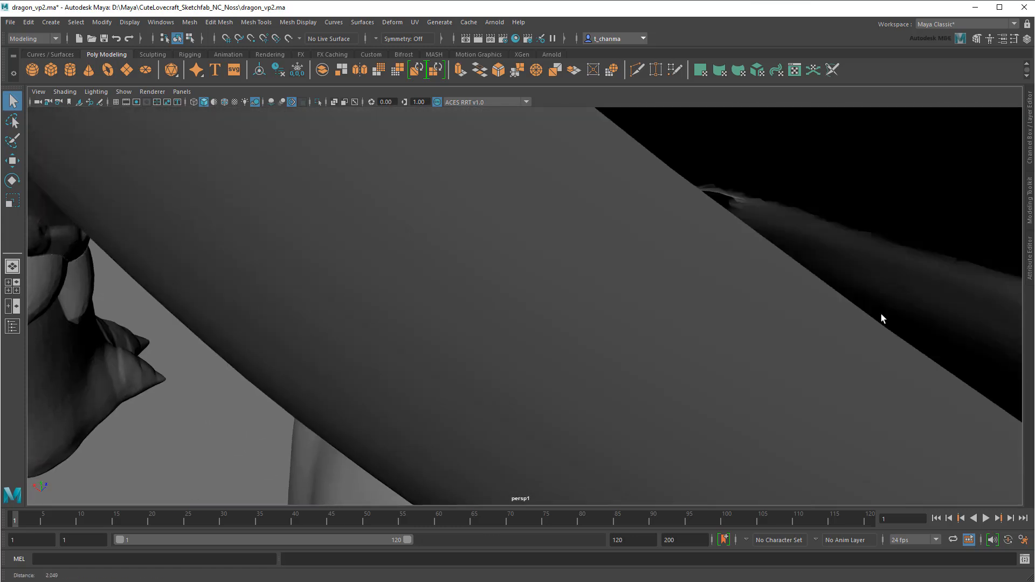
View the scene in wireframe and select the voxelized Cthulhu mesh.
key(4)
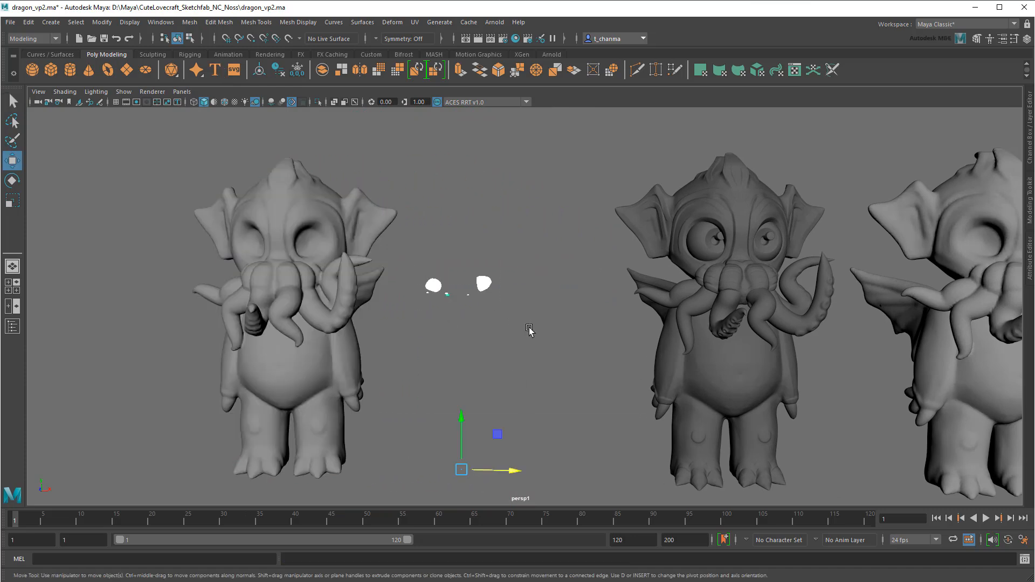
click(290, 298)
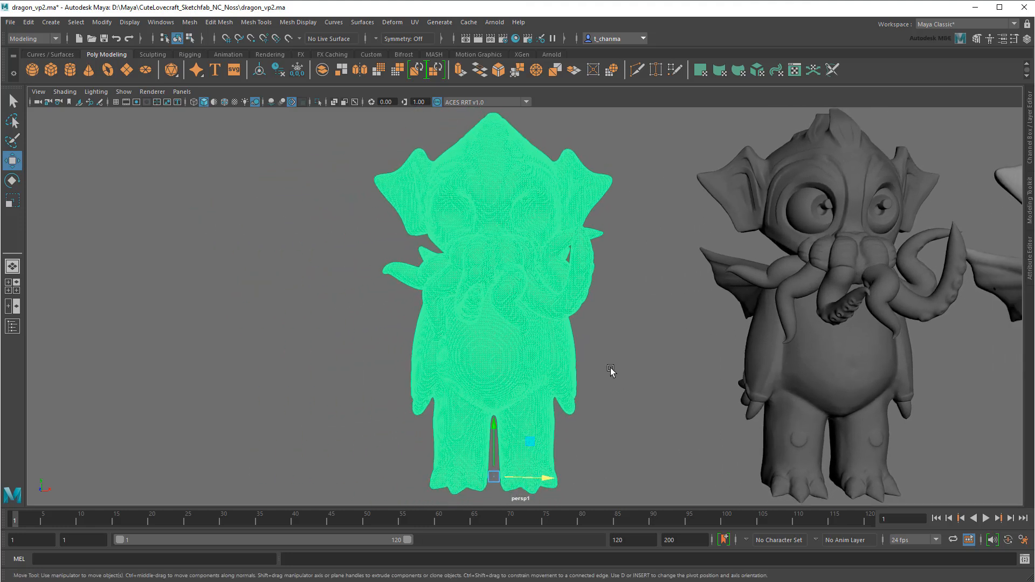
Remesh the voxelized Cthulhu with a custom maximum edge length of 0.1.
click(189, 21)
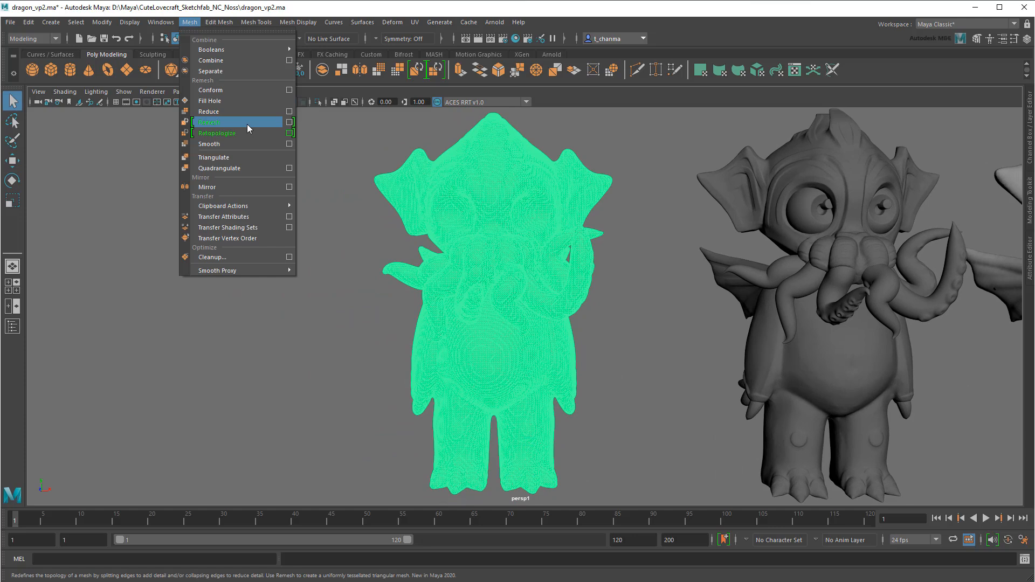
click(289, 122)
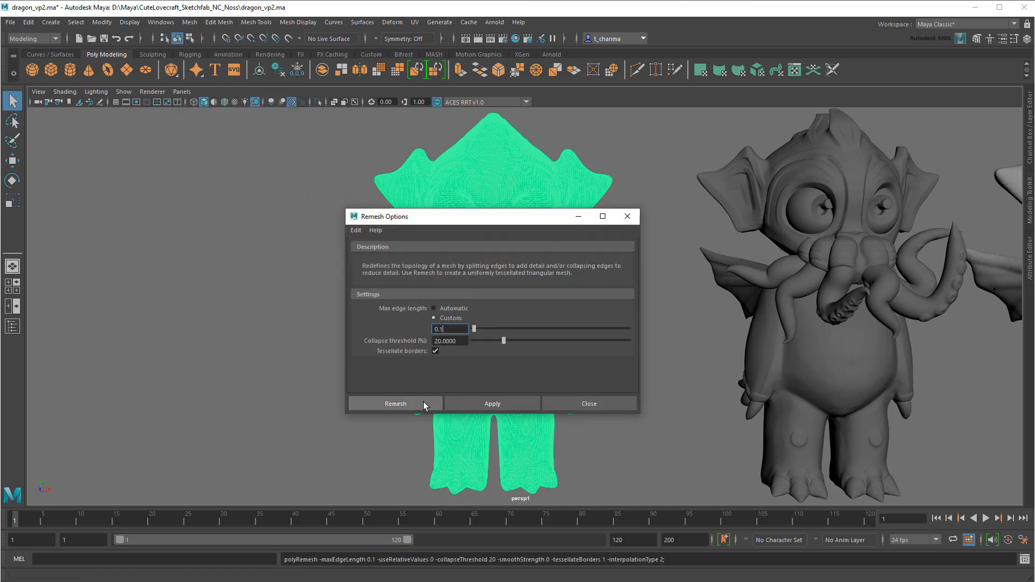
click(395, 404)
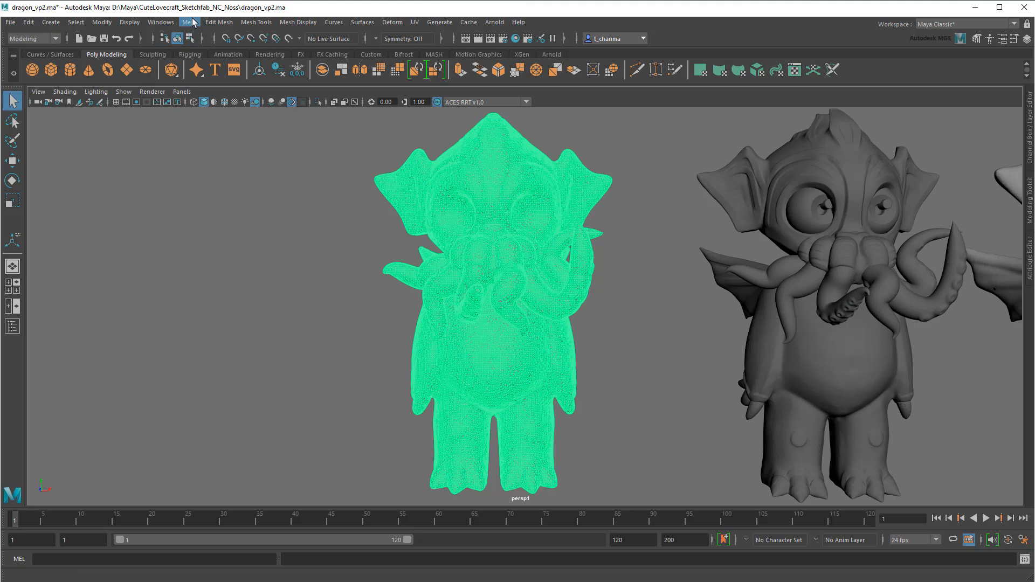
Retopologize the remeshed Cthulhu with a target face count of 15000.
click(189, 22)
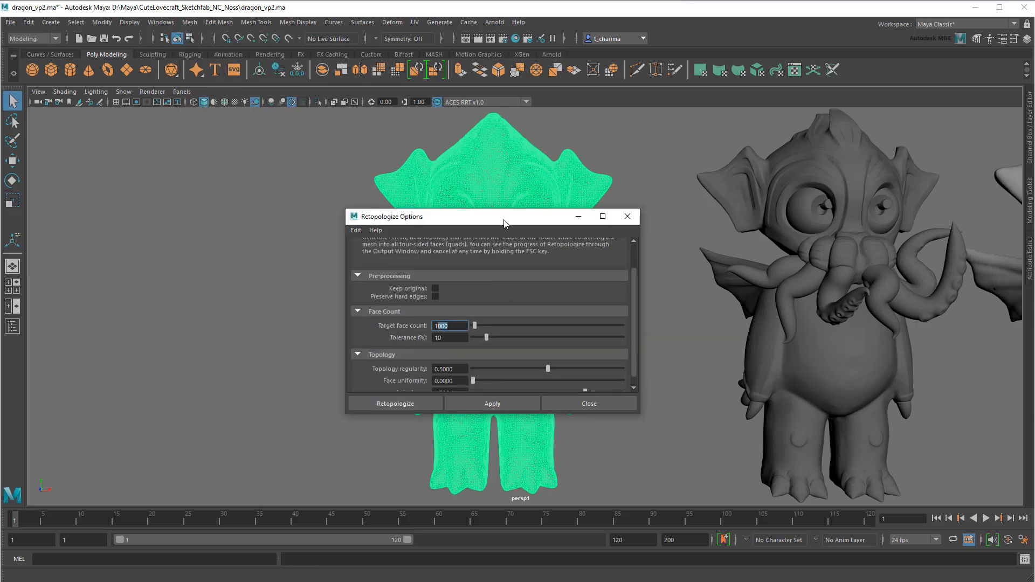
text(15000)
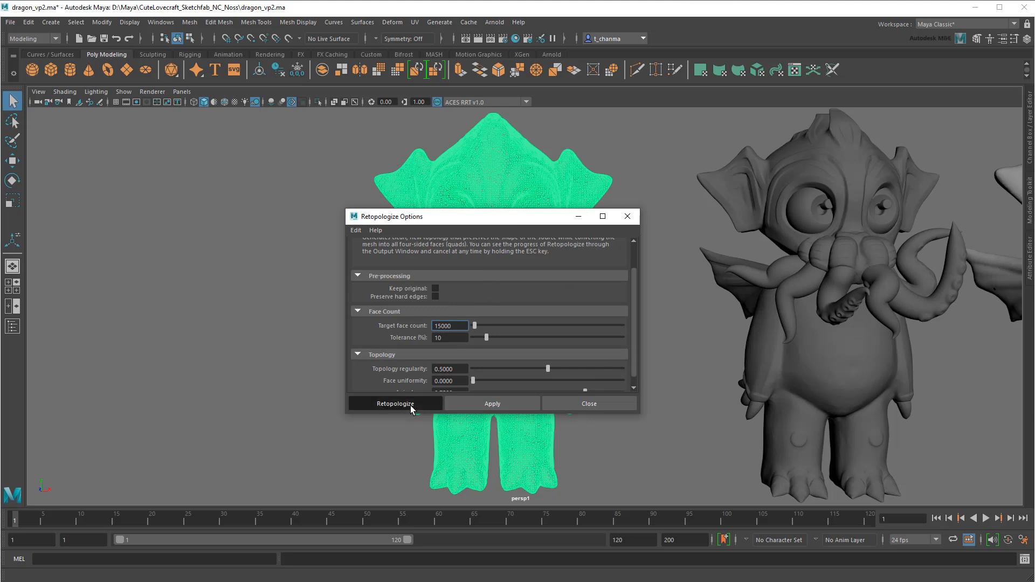
click(395, 403)
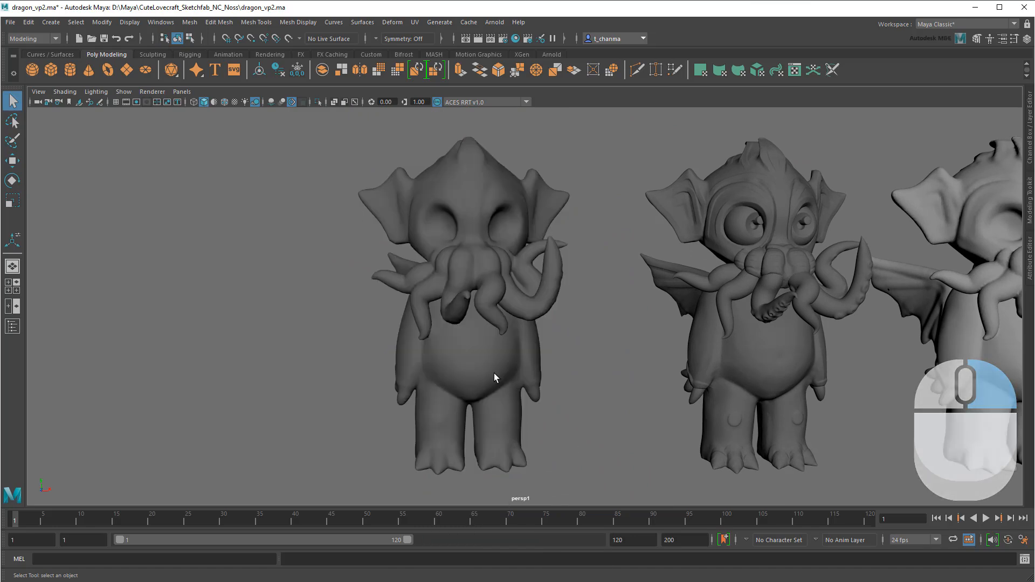
Inspect the retopologized head up close, then reopen the Bifrost graph on convert_to_volume.
scroll(down, 3)
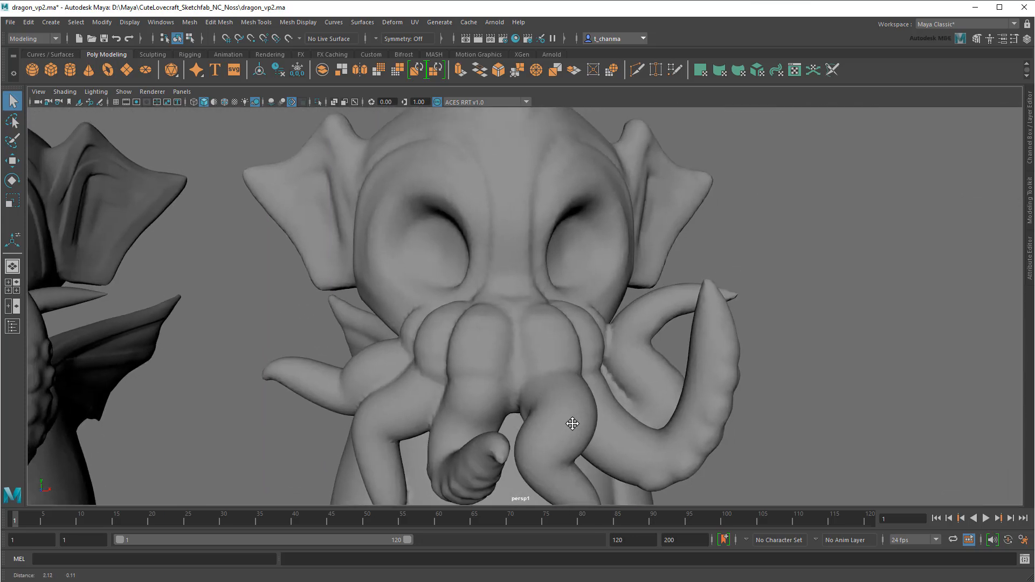
key(4)
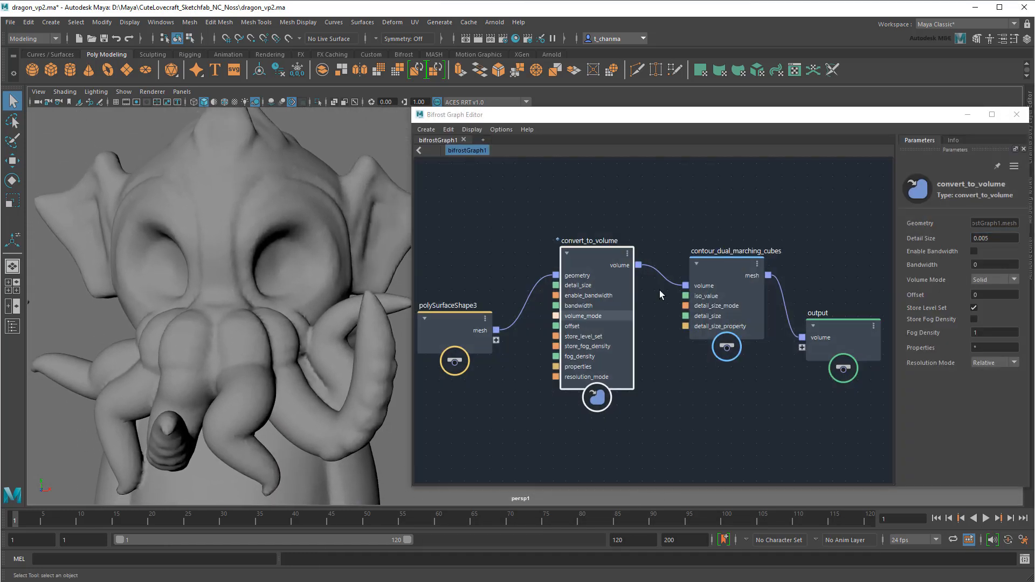
Set convert_to_volume Detail Size to 0.0025 for finer voxels.
click(993, 237)
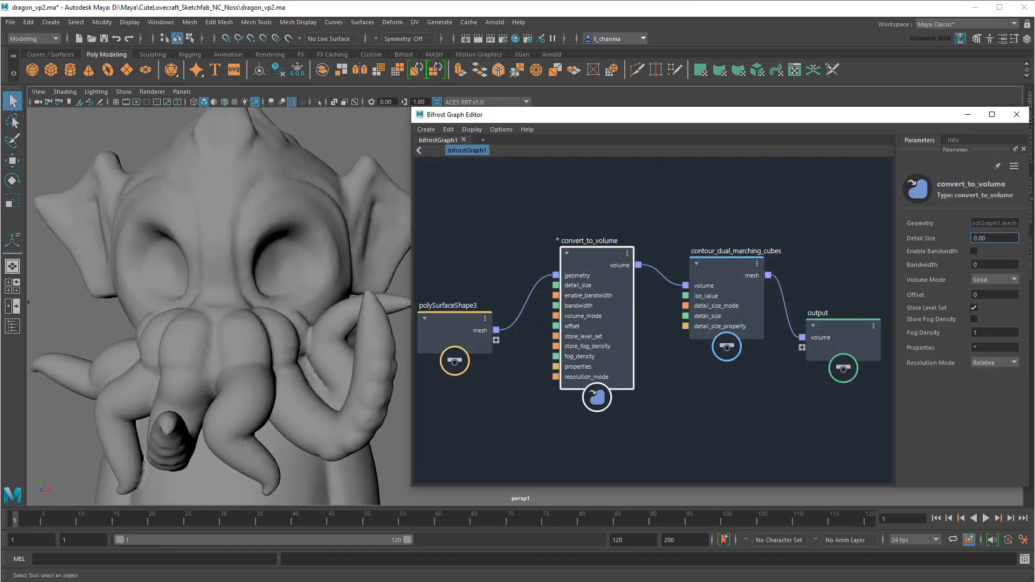
text(0.0025)
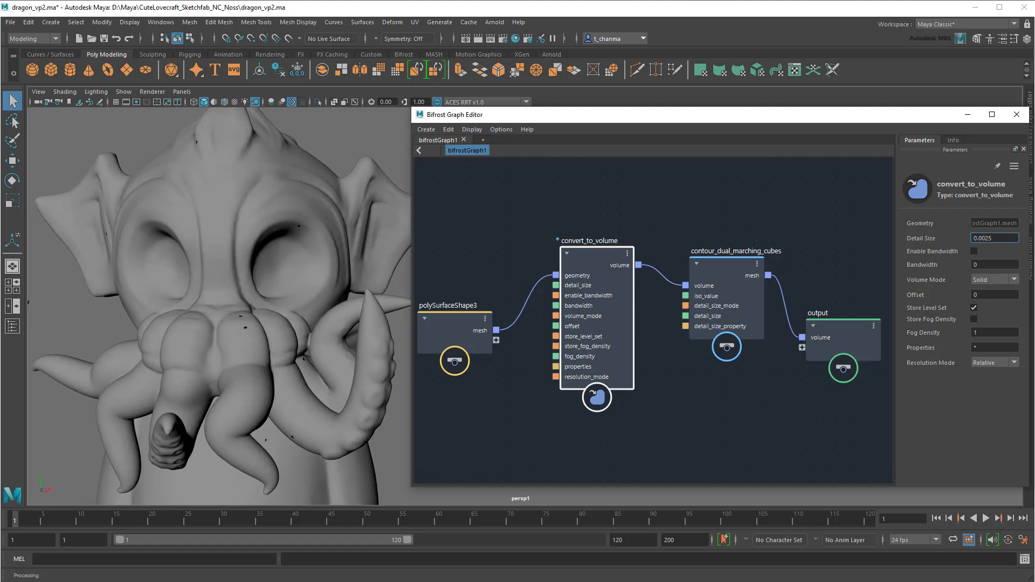
click(1015, 115)
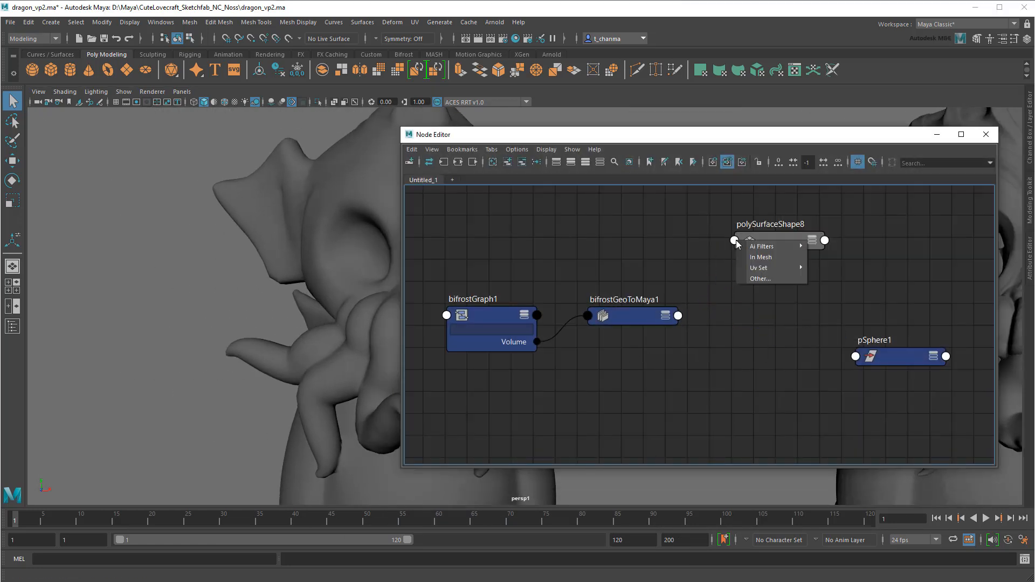
Connect bifrostGeoToMaya1 output into polySurfaceShape8's In Mesh.
click(759, 257)
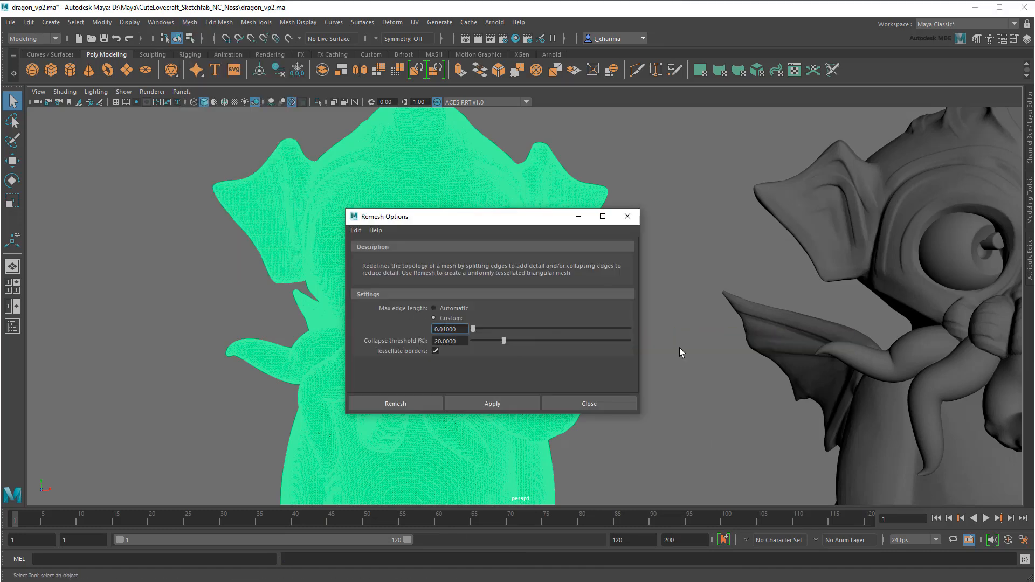
Remesh the finer voxel mesh with a 0.05 custom maximum edge length.
click(395, 403)
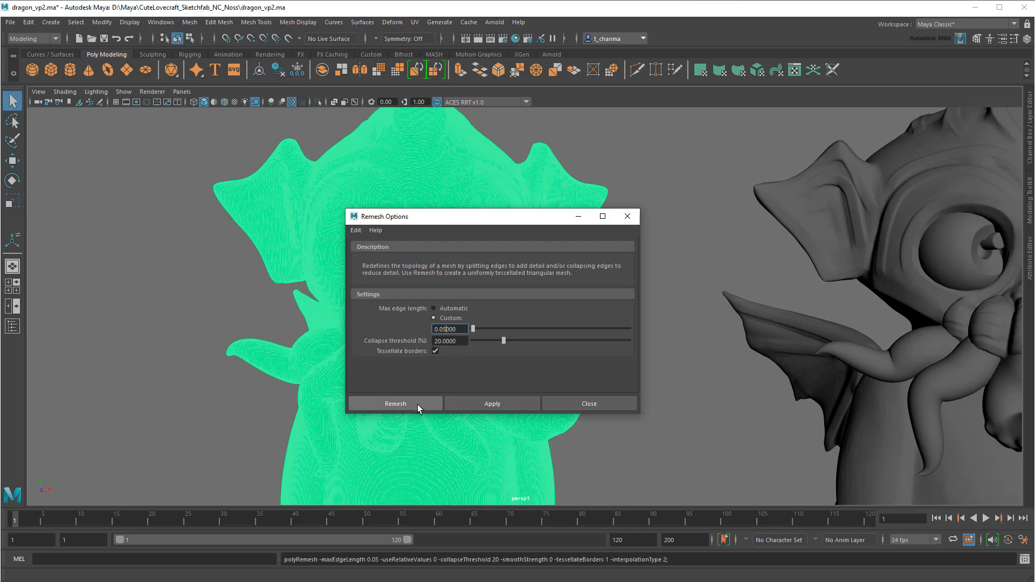
click(394, 403)
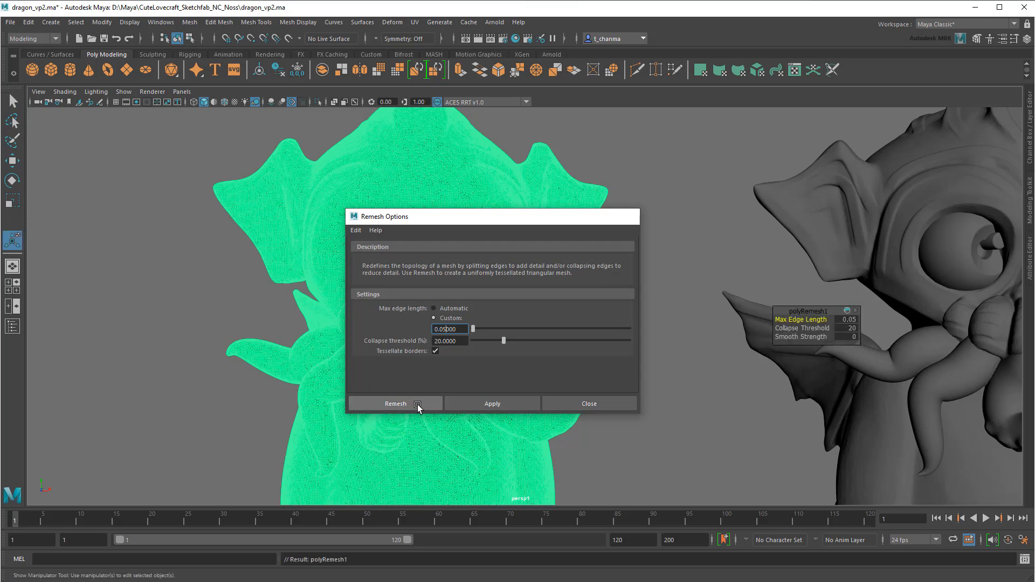
click(396, 403)
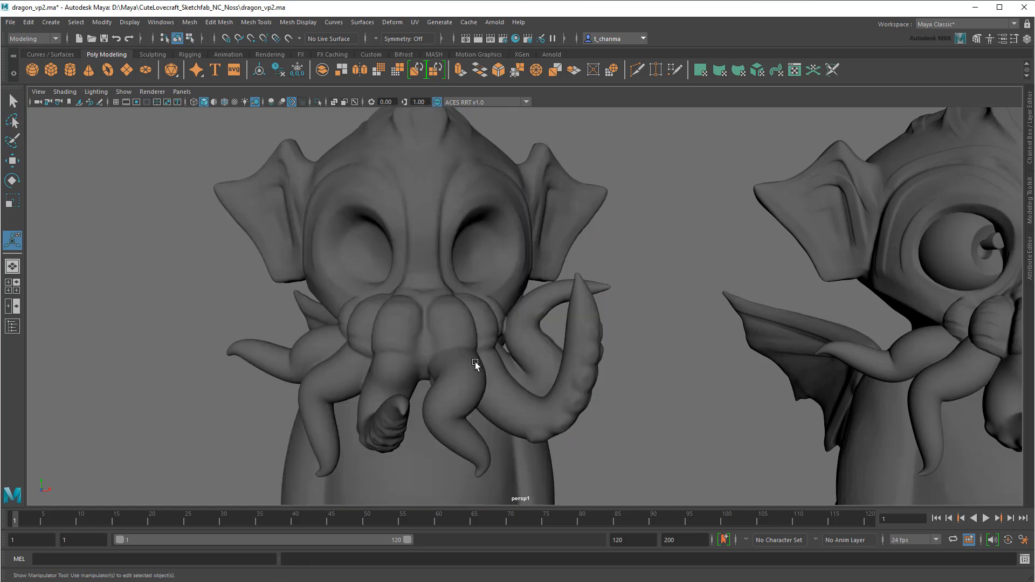
click(28, 21)
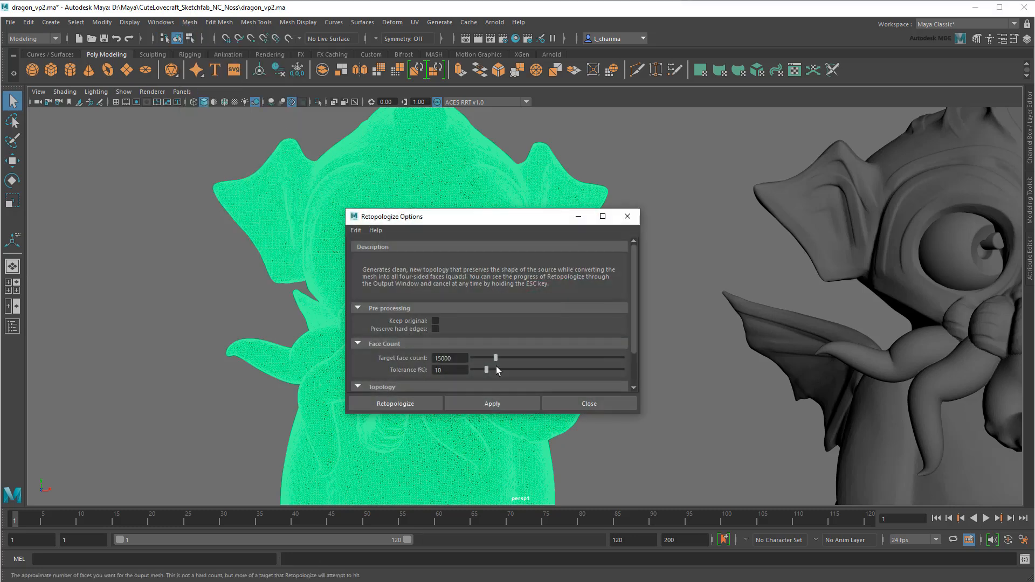
Retopologize the finer mesh with a 30000 target face count.
text(30000)
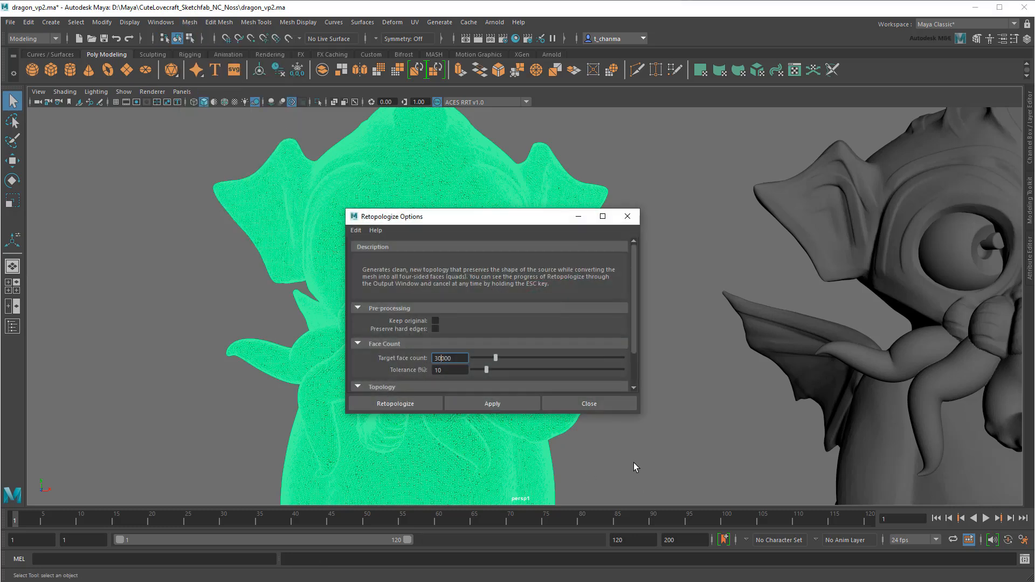
click(396, 403)
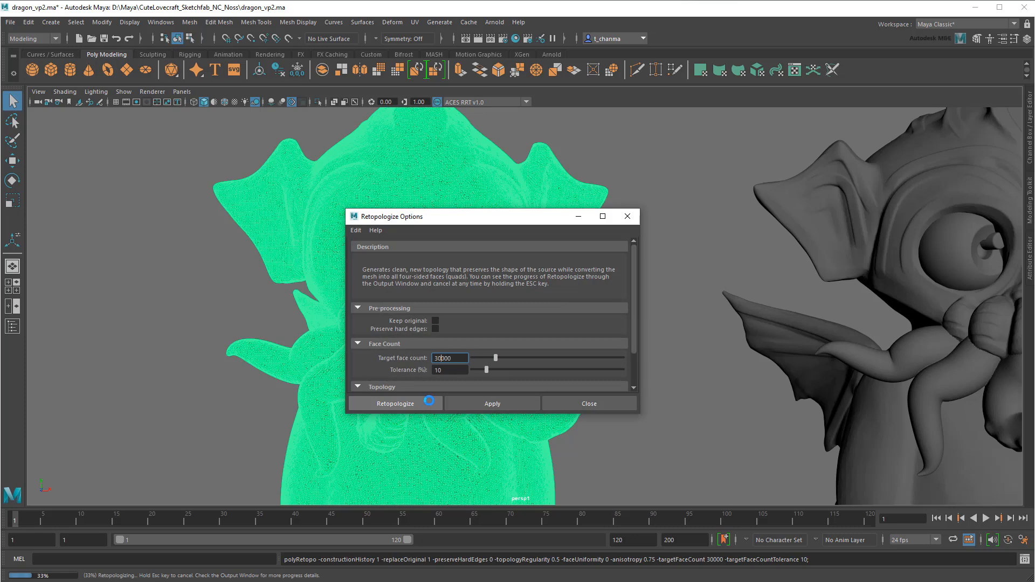
click(396, 403)
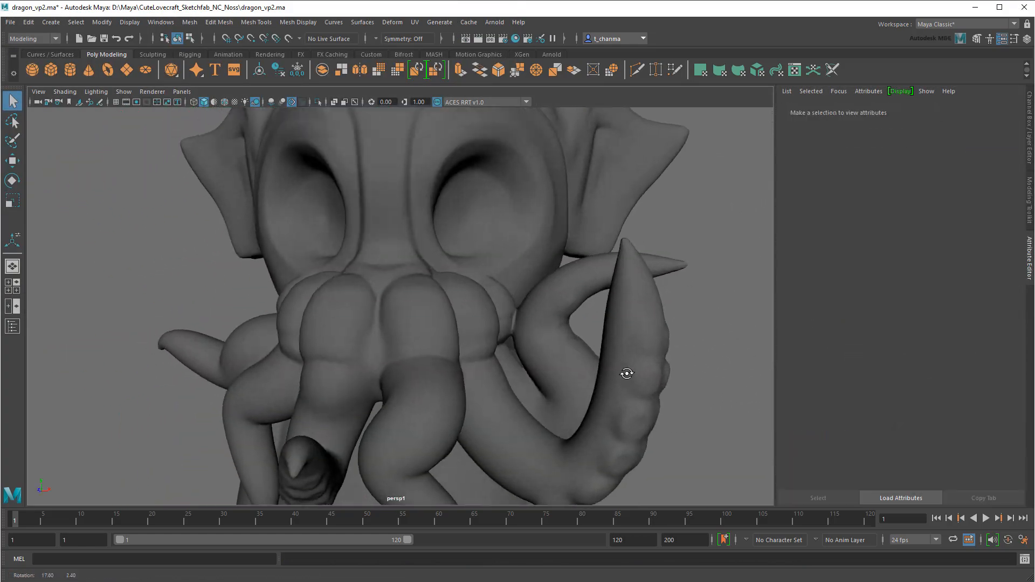
Frame all three Cthulhu models side by side and select the voxelized mesh.
drag(627, 374, 689, 369)
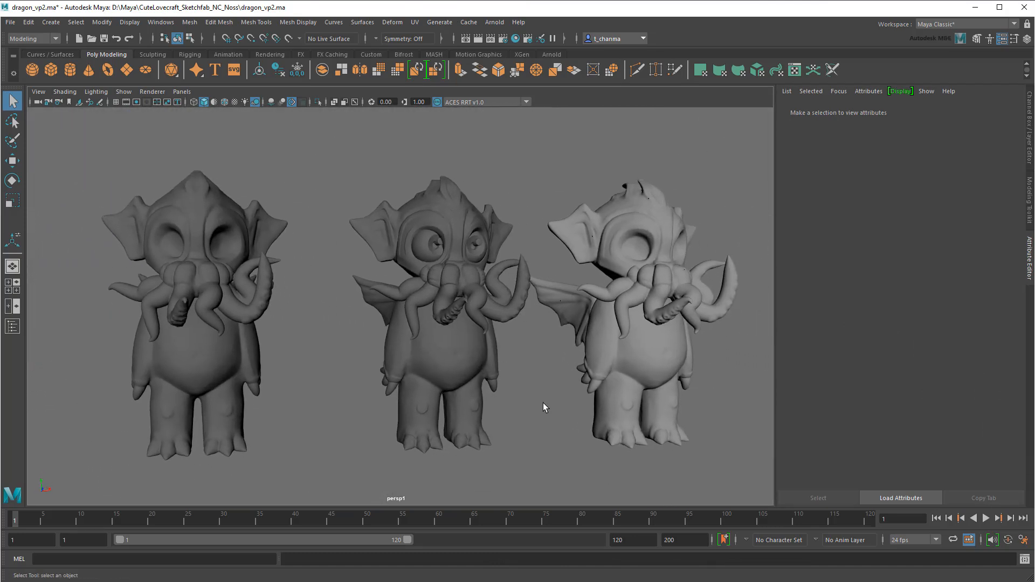
click(28, 21)
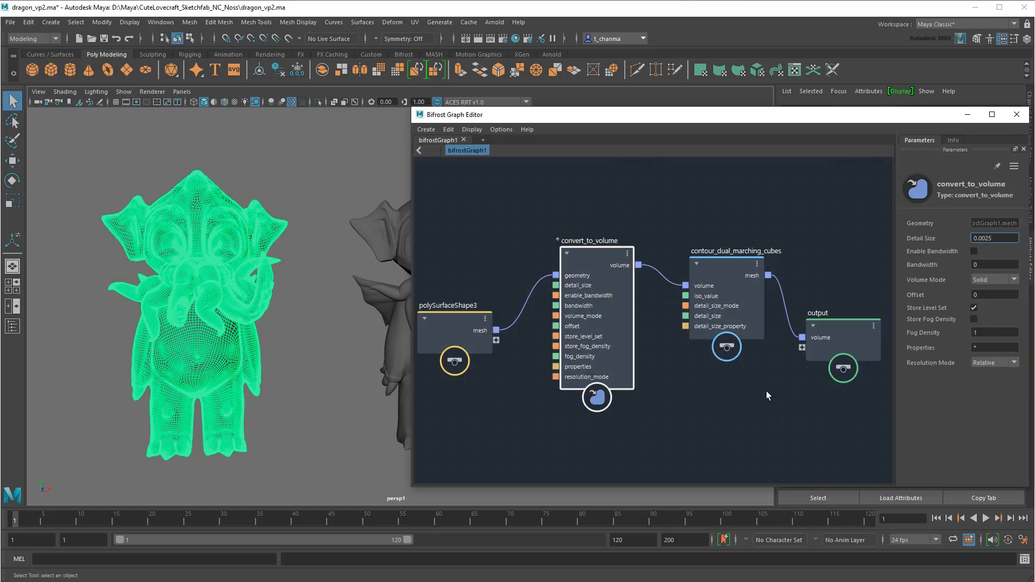
Group convert_to_volume and contour_dual_marching_cubes into a voxelize_mesh compound and enter it.
key(ctrl+g)
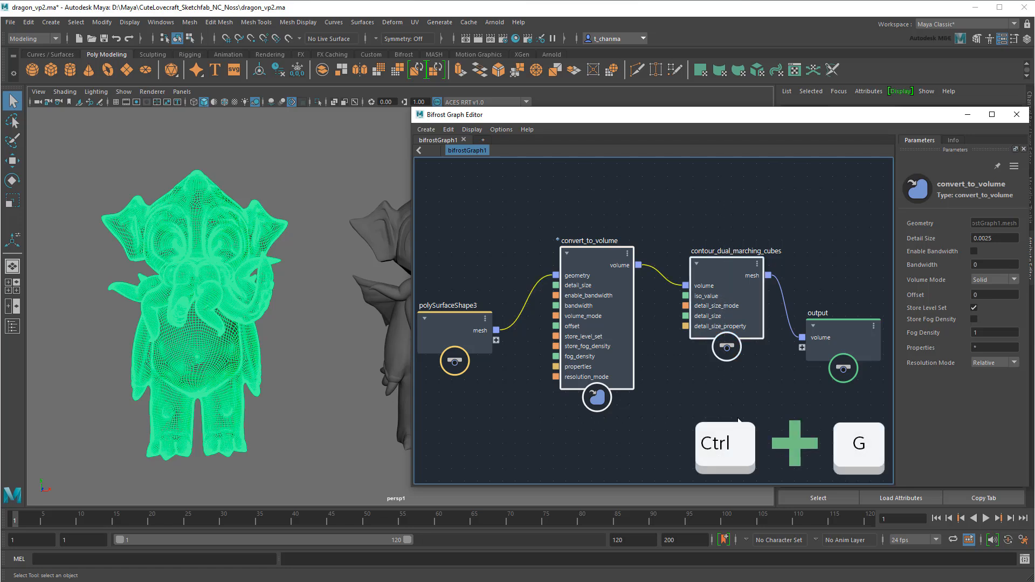
key(ctrl+g)
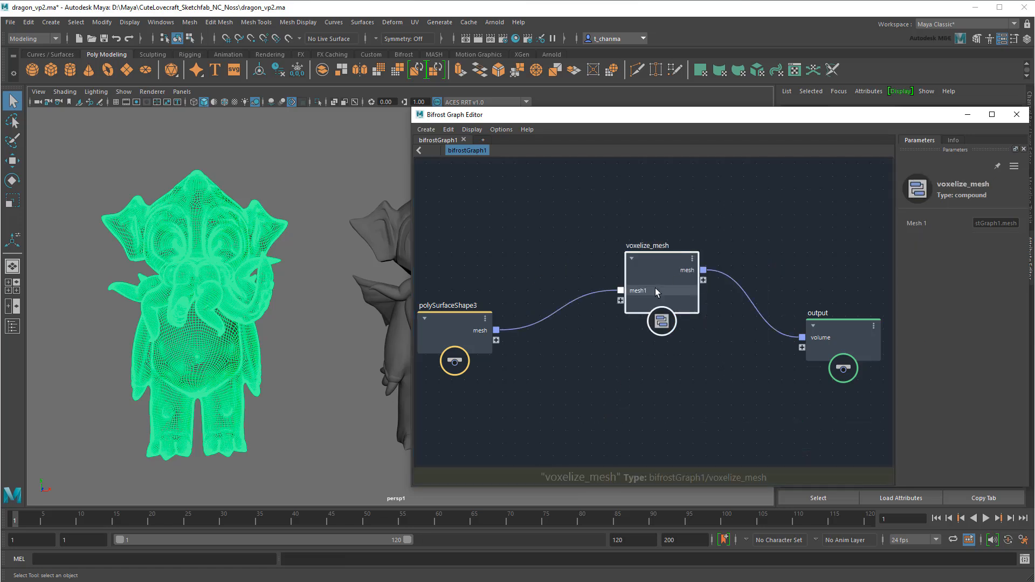
double_click(660, 277)
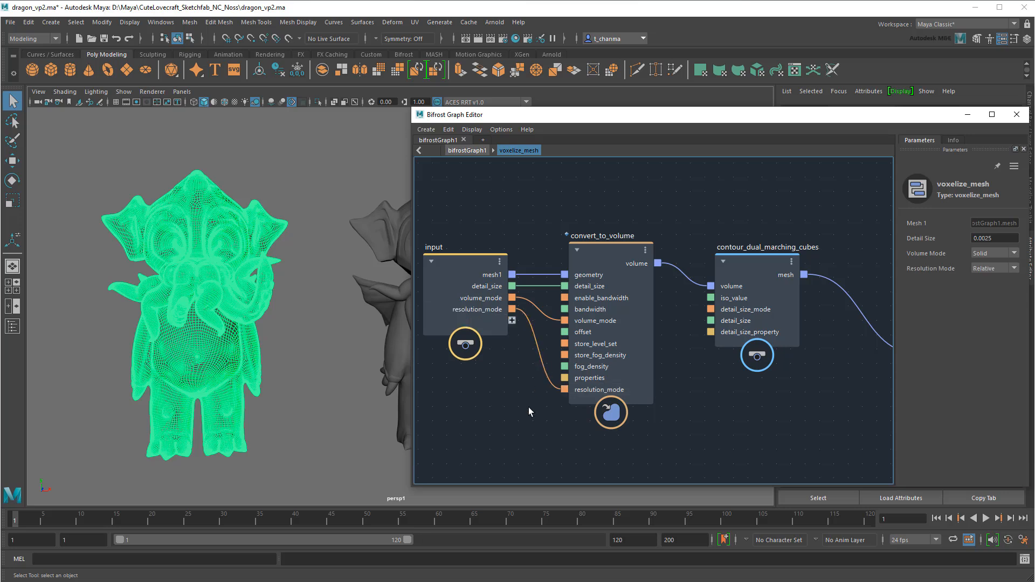
mouse_move(529, 410)
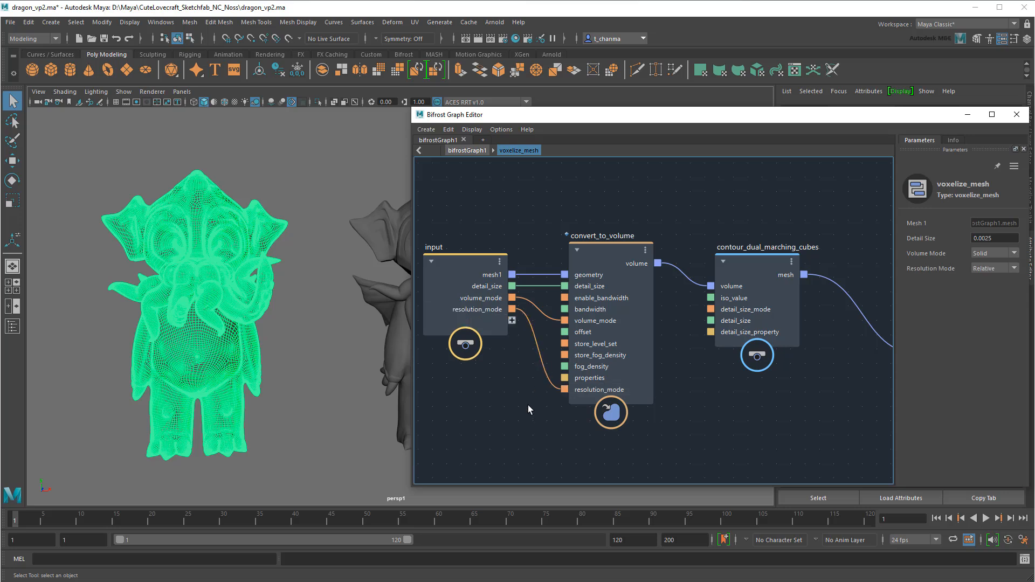
mouse_move(492, 171)
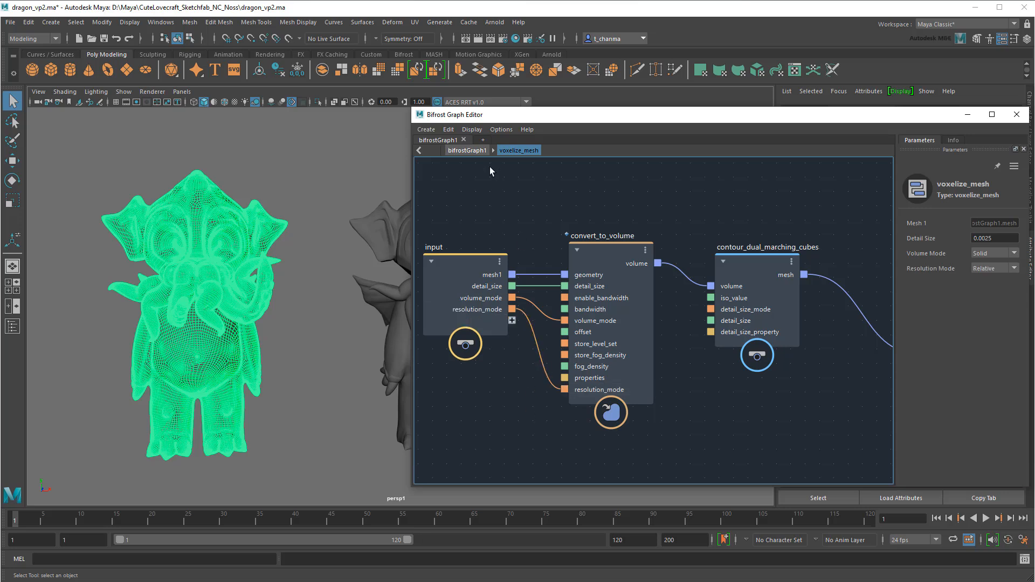